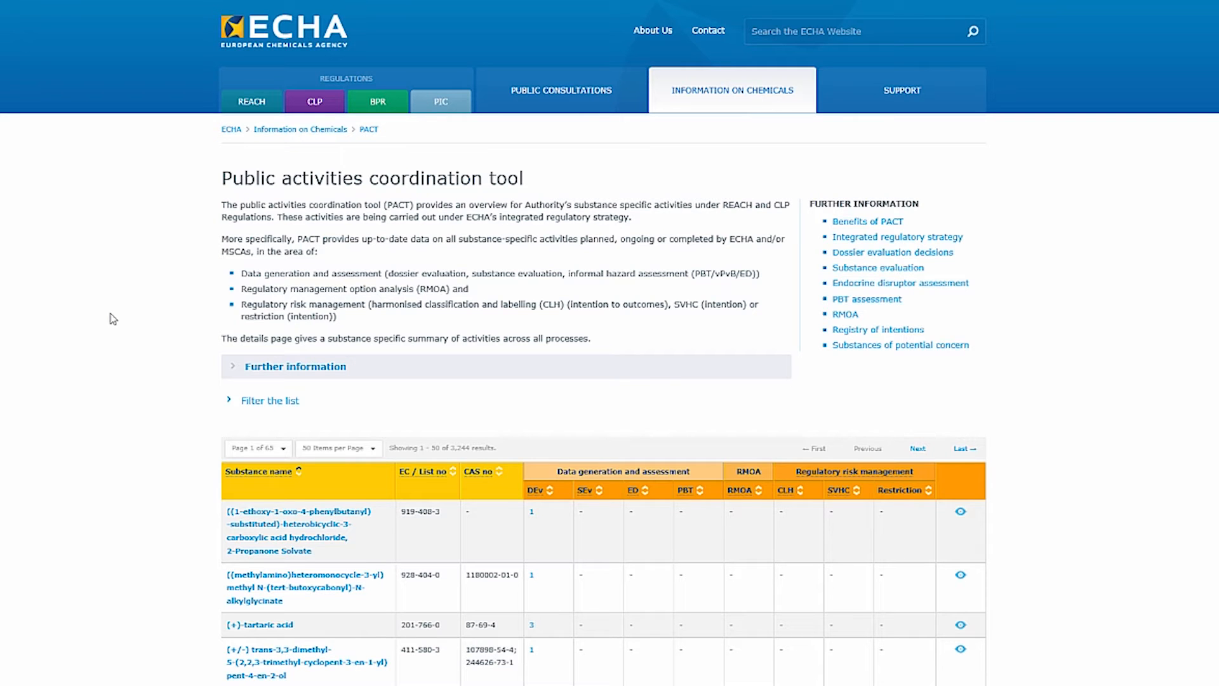
Show the PACT filter fields, opening and closing the process chooser with no process selected.
scroll(down, 3)
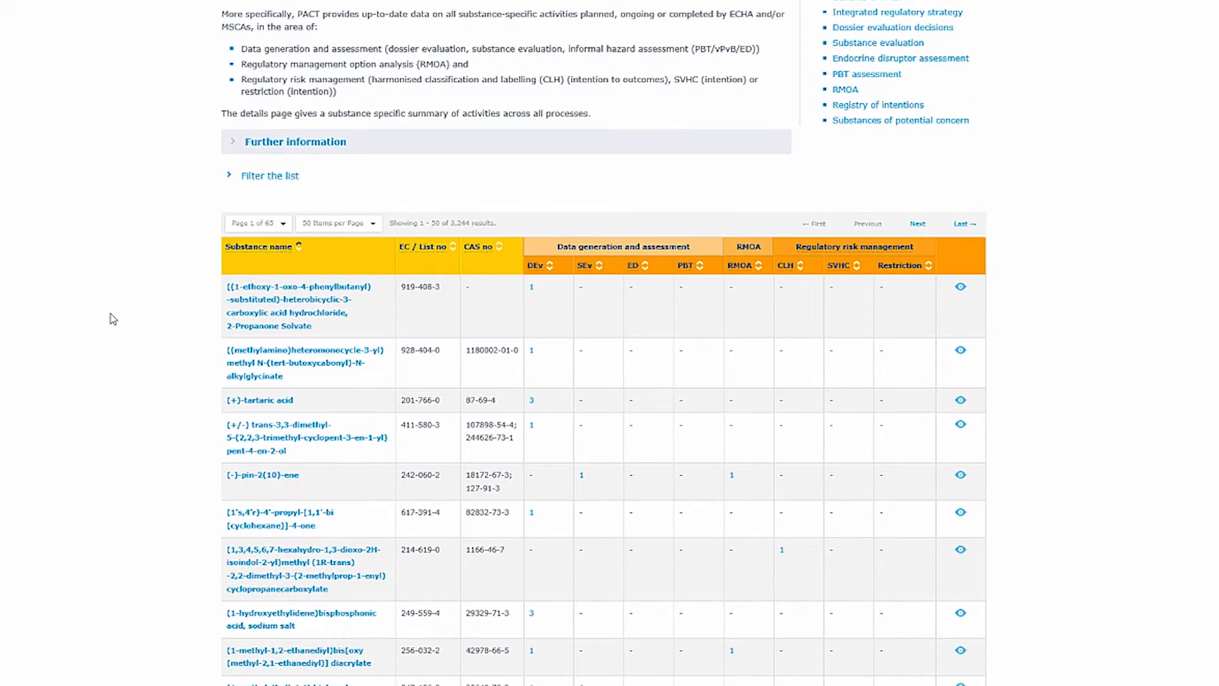
scroll(up, 3)
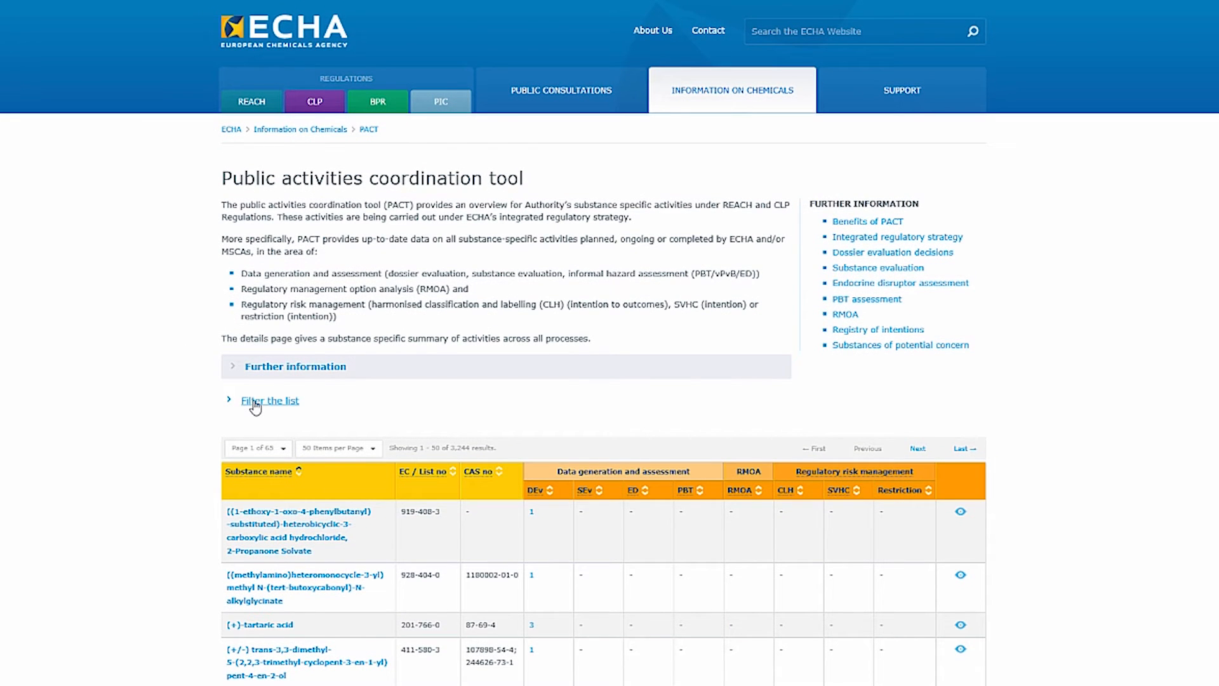
click(269, 399)
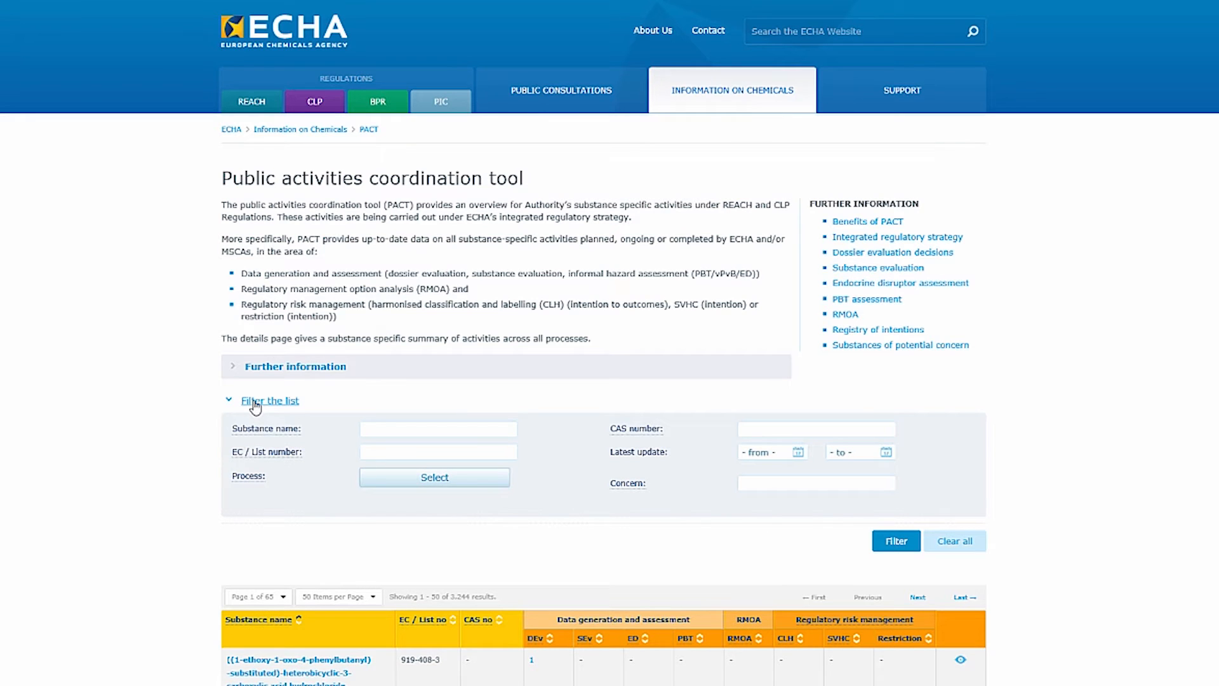
mouse_move(203, 442)
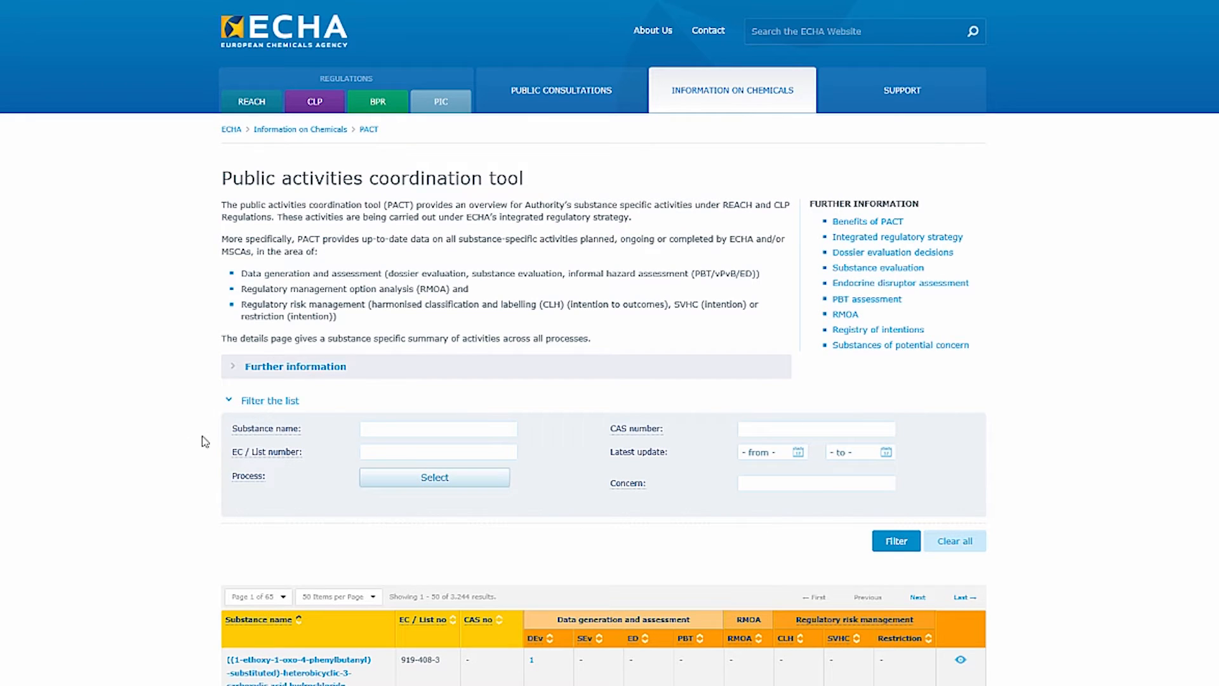
mouse_move(661, 436)
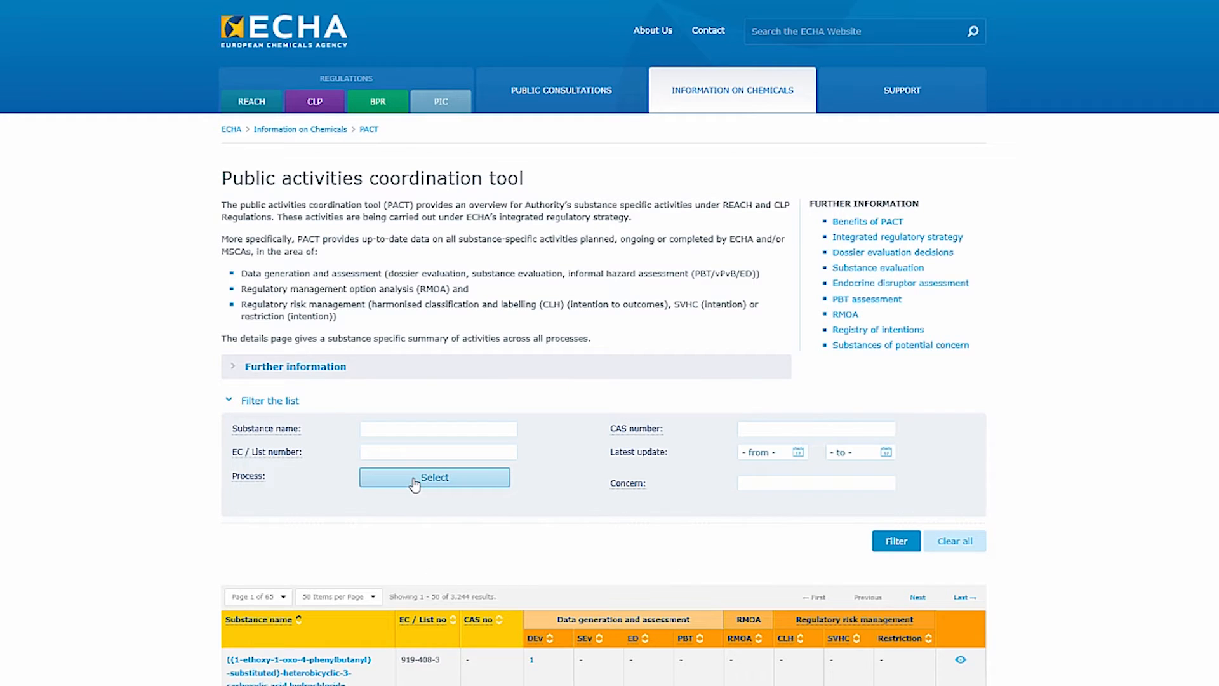
click(434, 477)
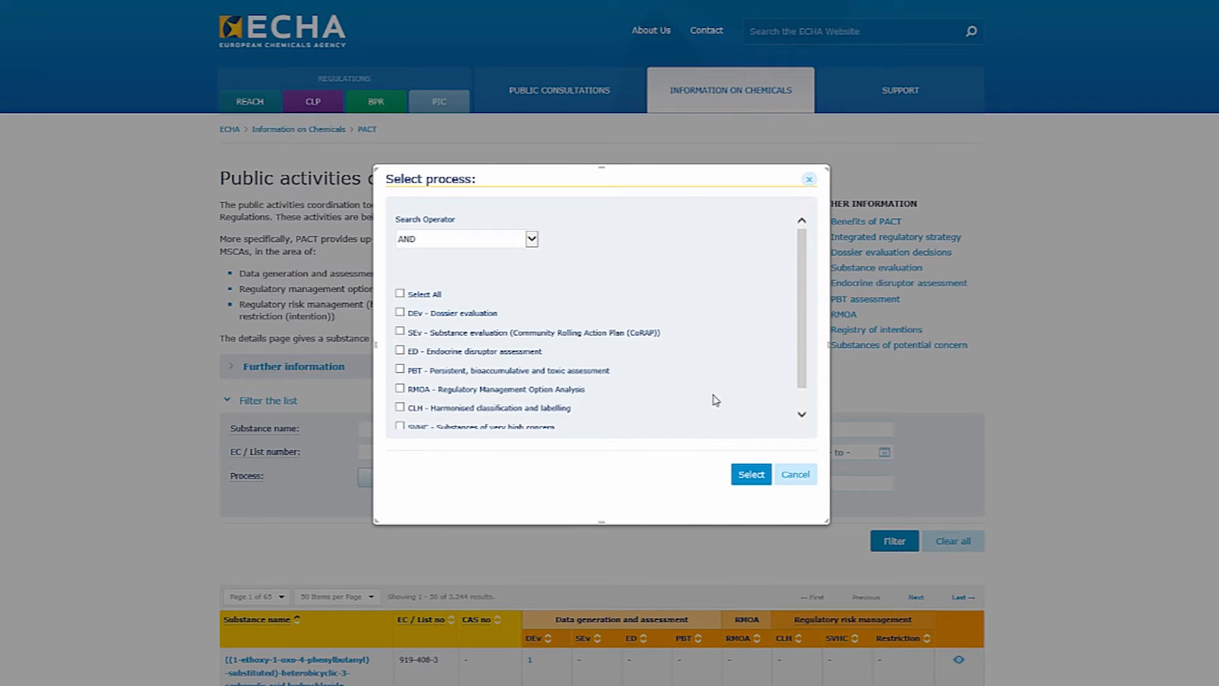
click(794, 474)
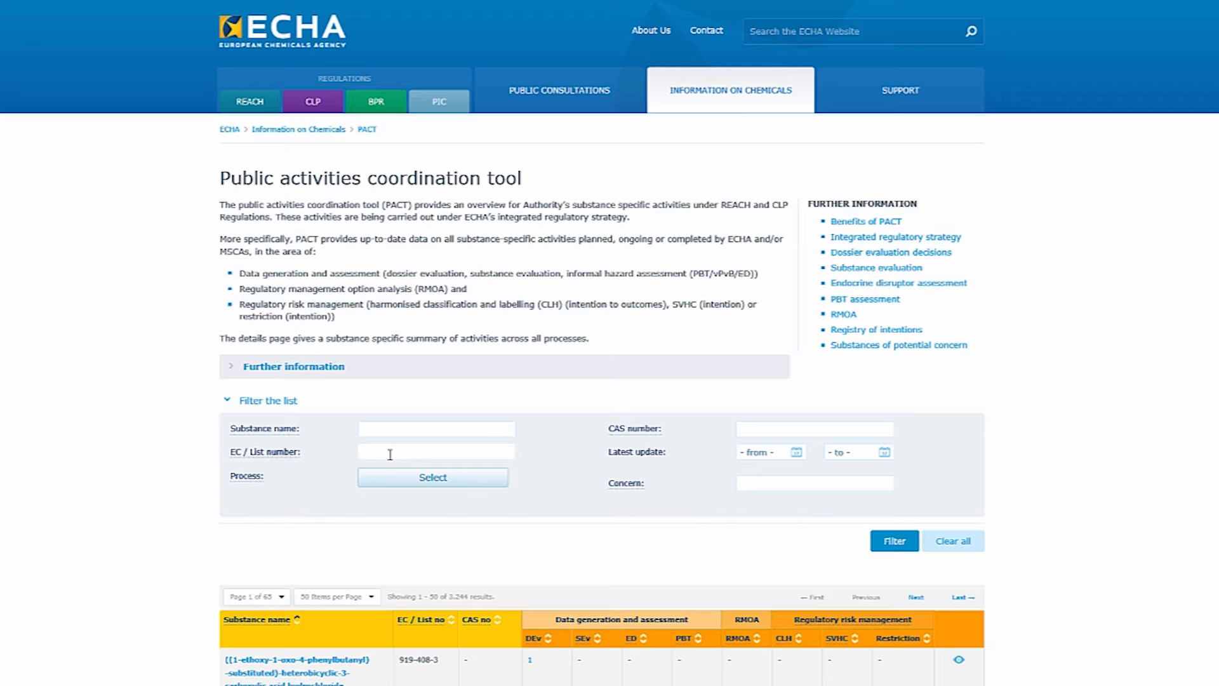
Filter the PACT list by EC number 260-829-0.
text(260-829-0)
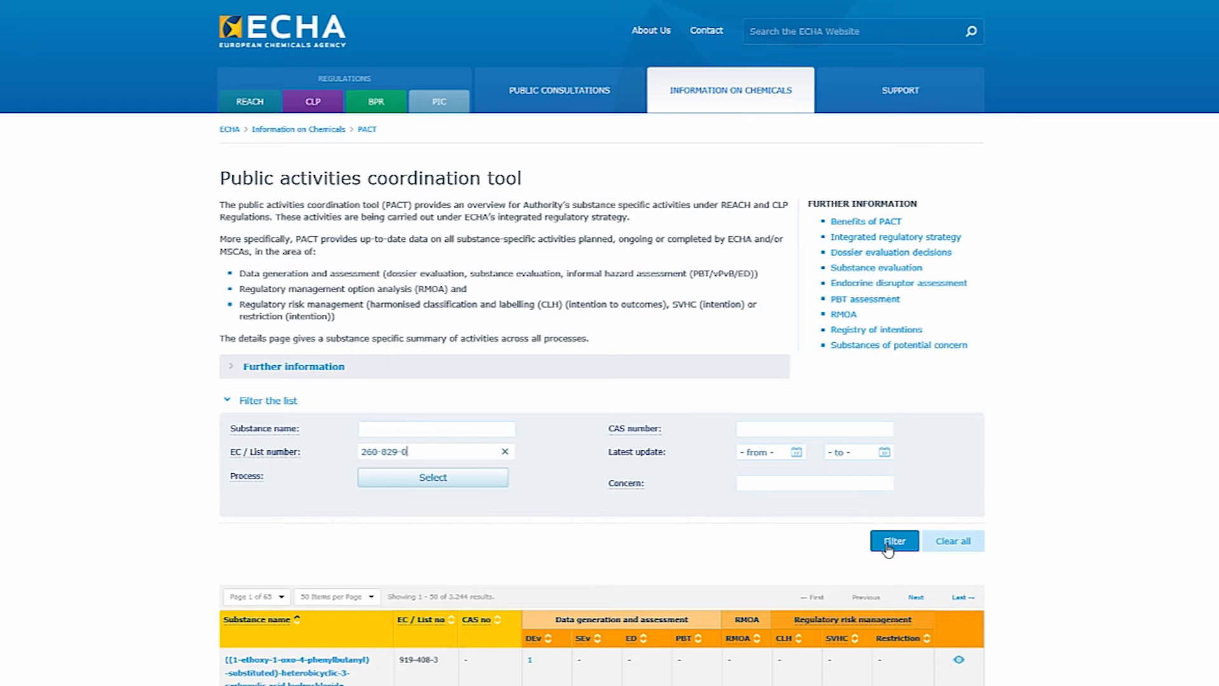
click(893, 541)
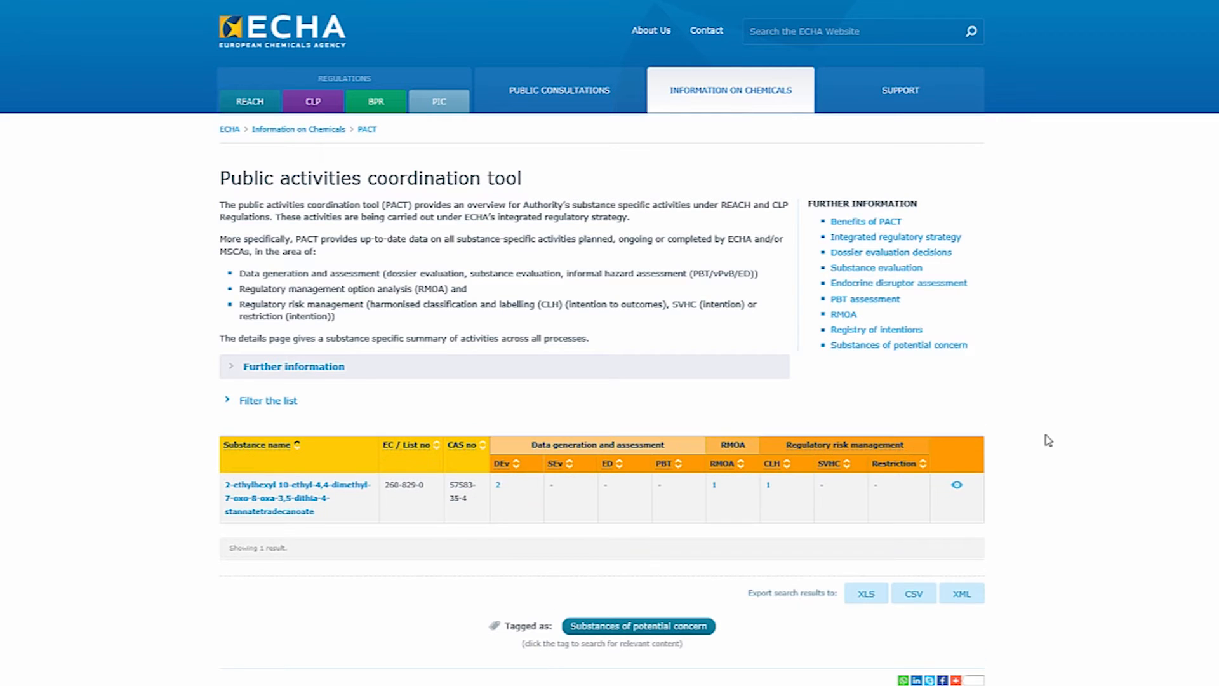
mouse_move(315, 516)
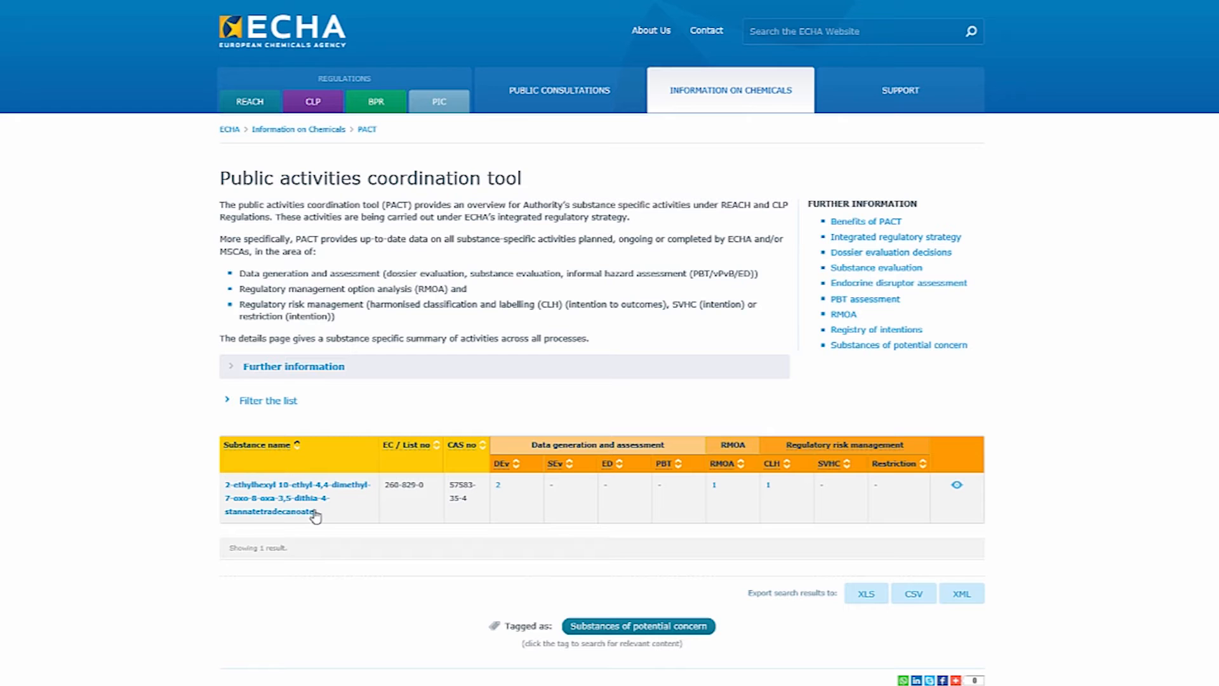
mouse_move(297, 498)
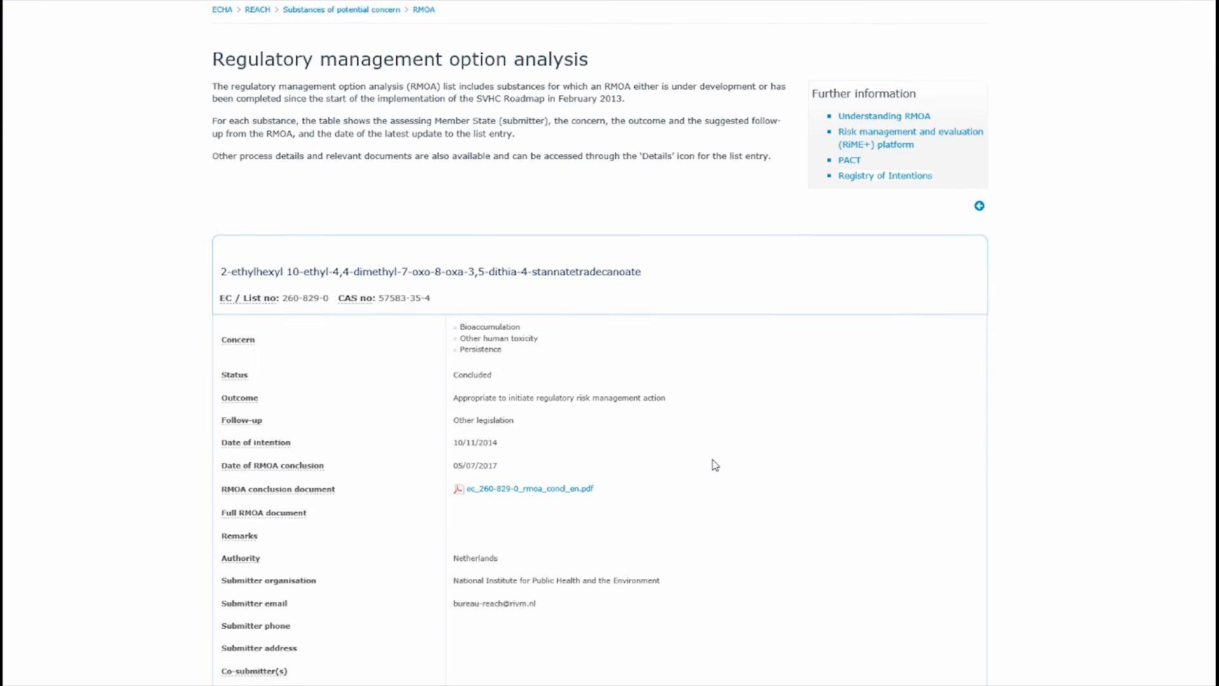
Scroll through the Netherlands-led RMOA record, then return to the filtered PACT results.
scroll(down, 3)
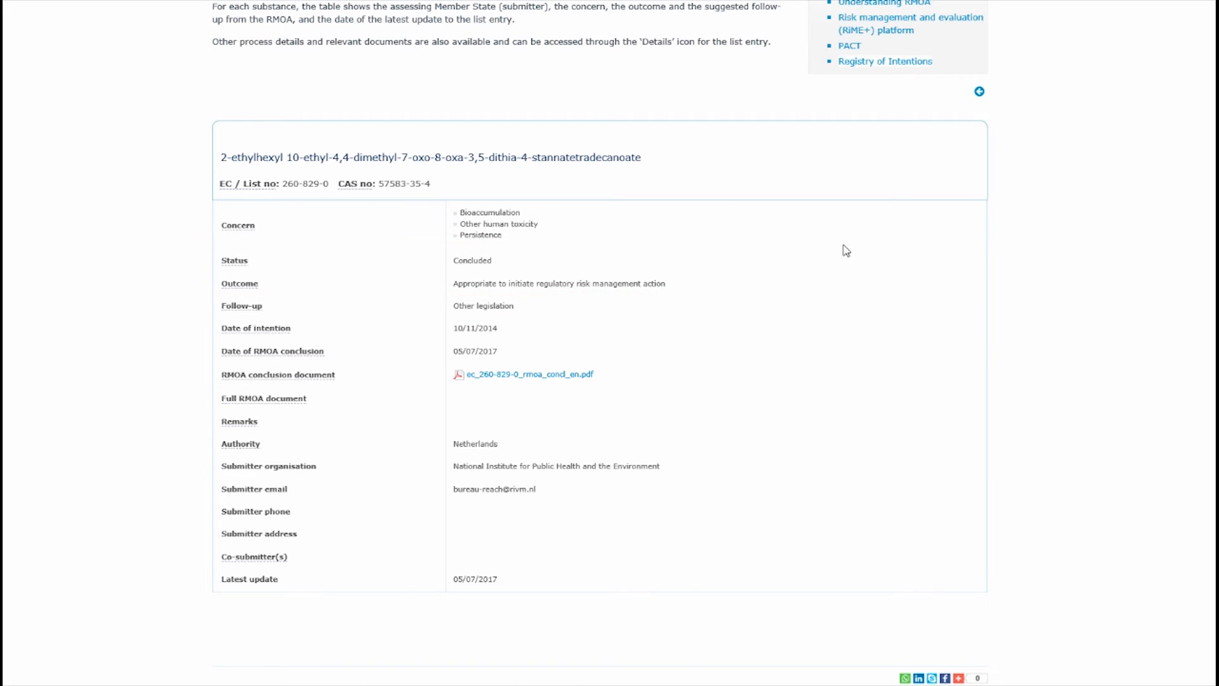
mouse_move(979, 94)
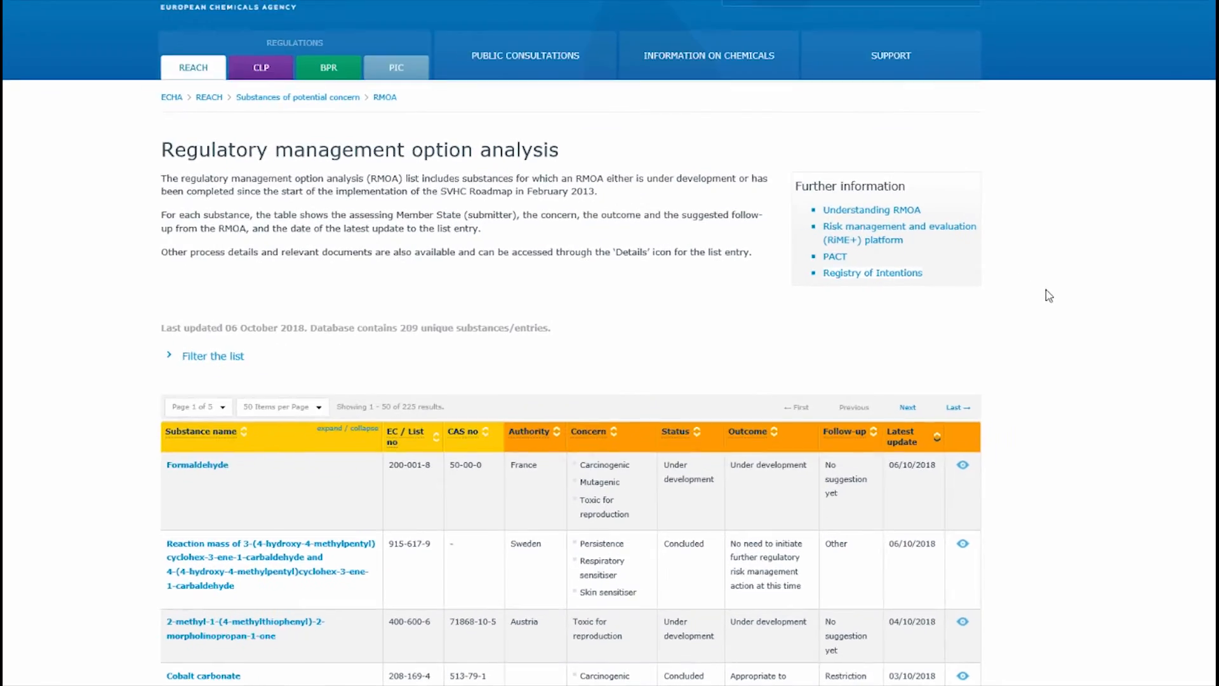
scroll(down, 3)
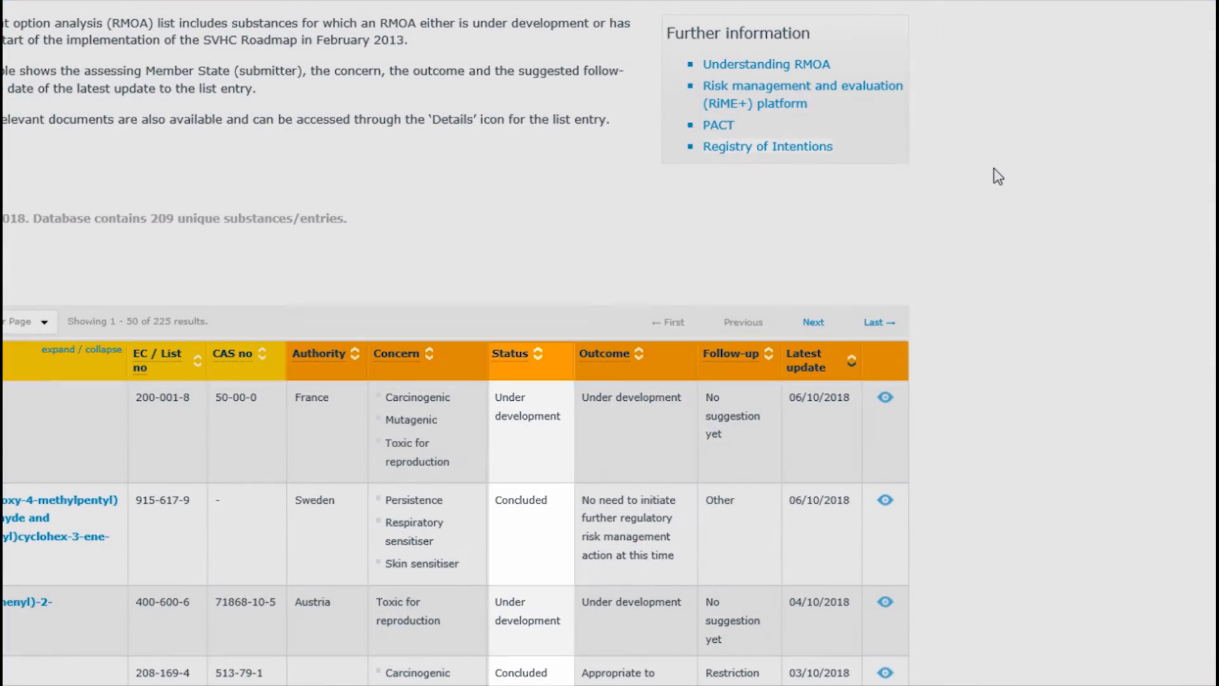
click(510, 360)
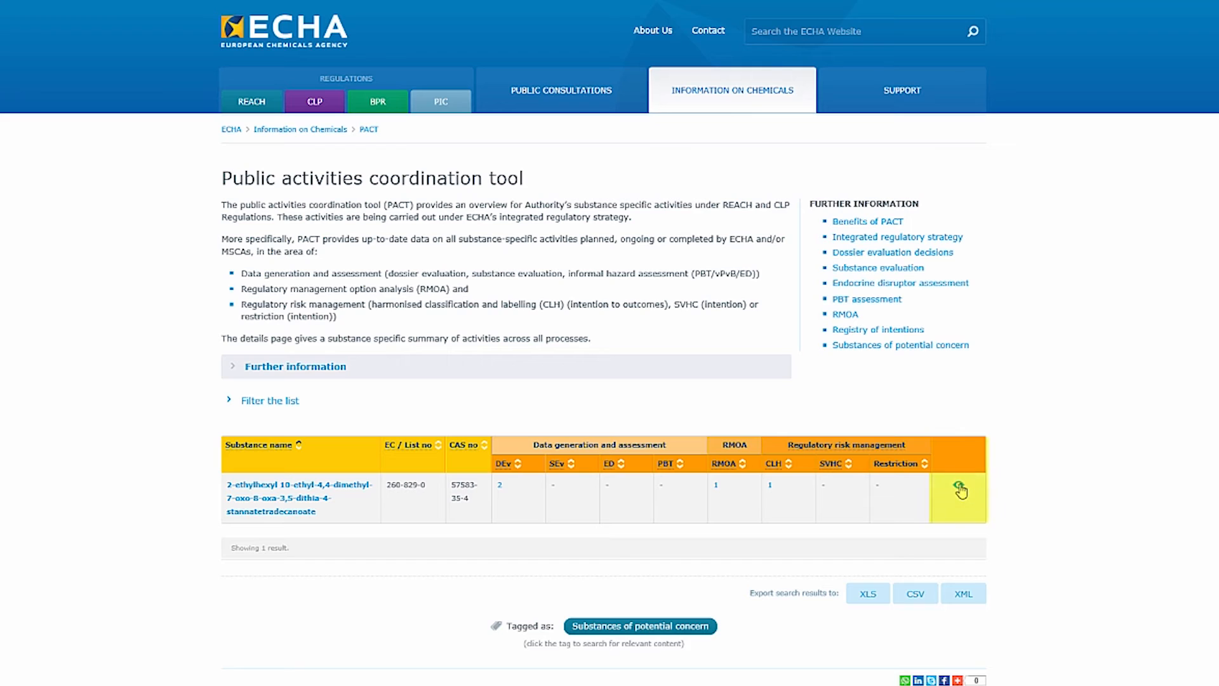
mouse_move(959, 491)
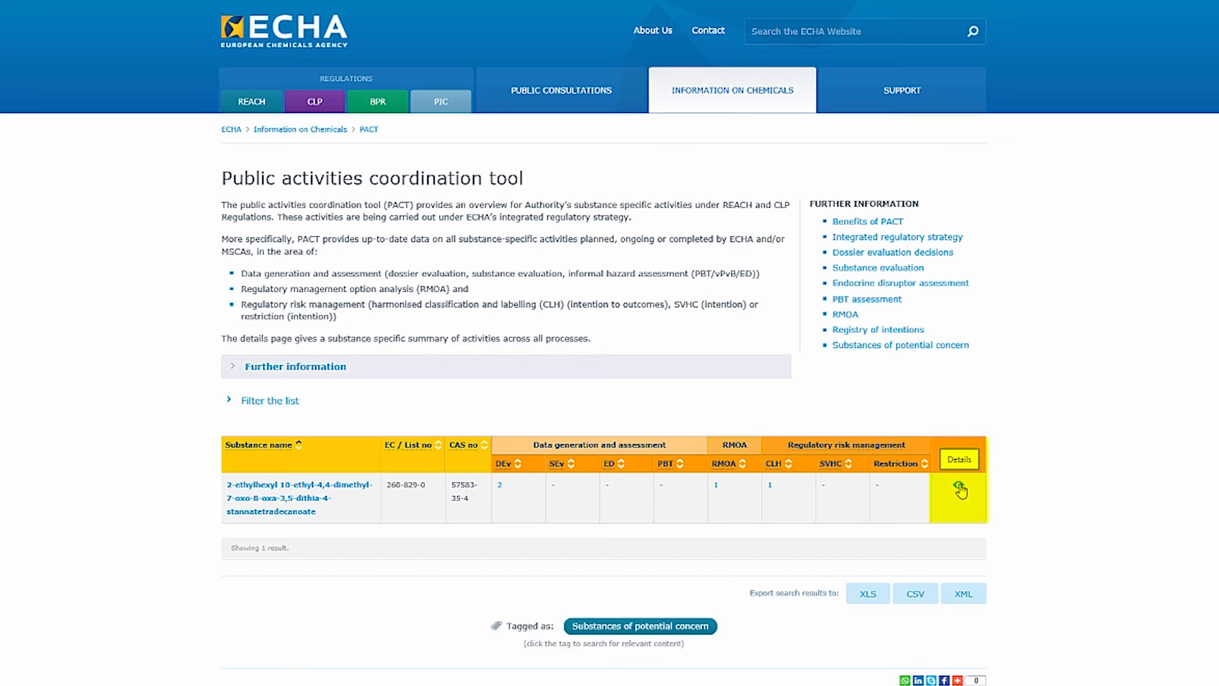
mouse_move(959, 491)
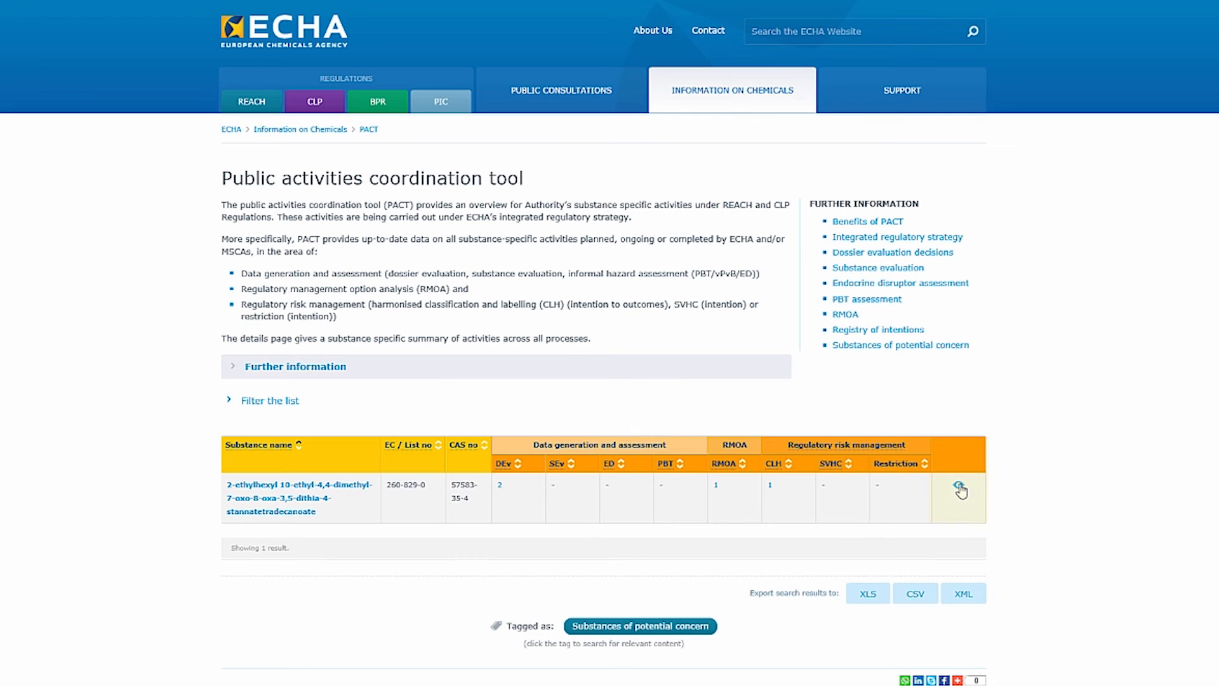
Open the substance's activity summary and expand DEv 1 and all activity entries.
click(961, 490)
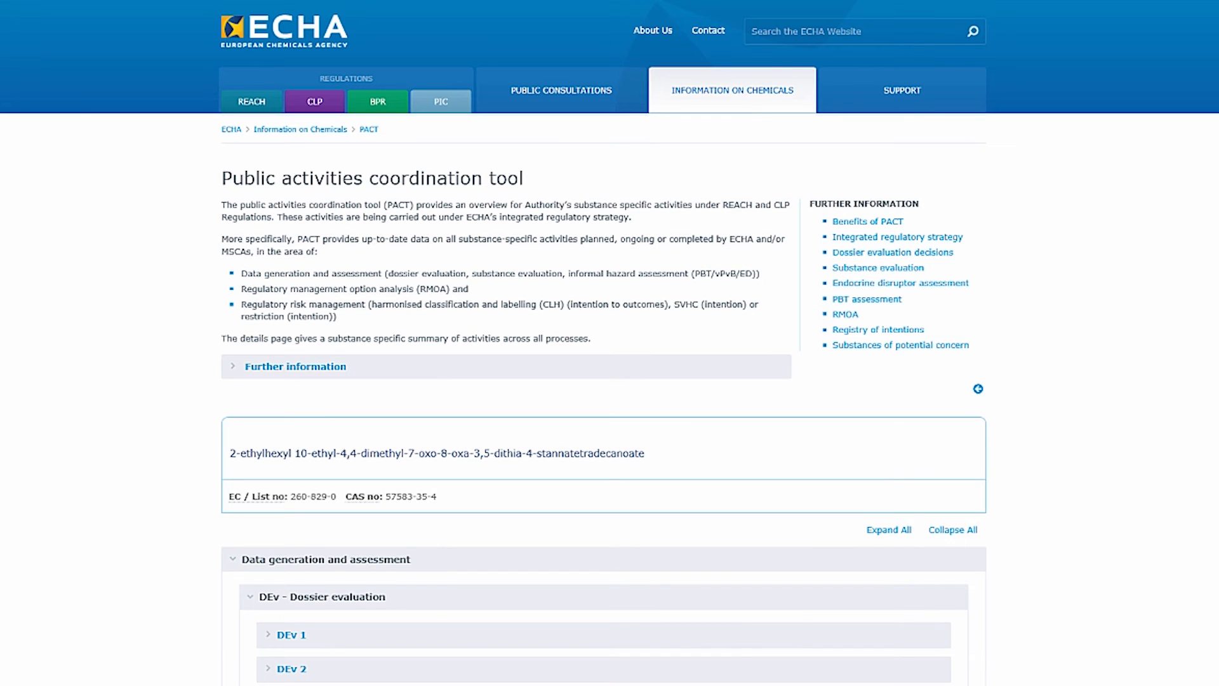
scroll(down, 3)
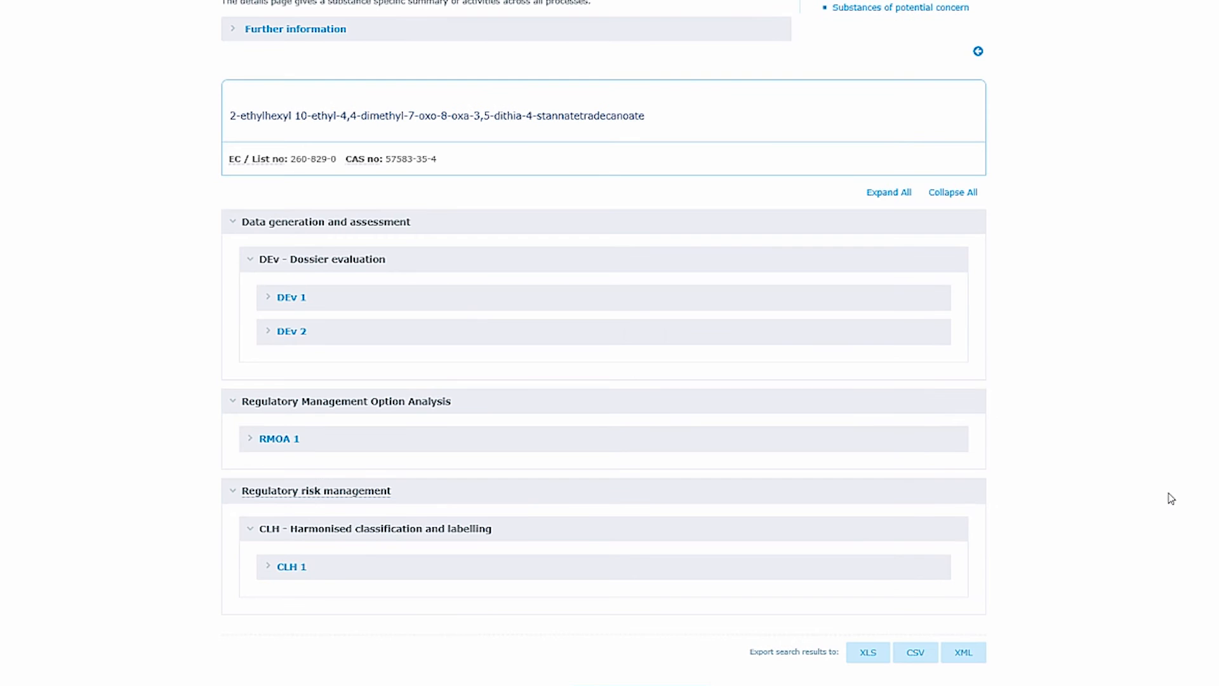
mouse_move(311, 311)
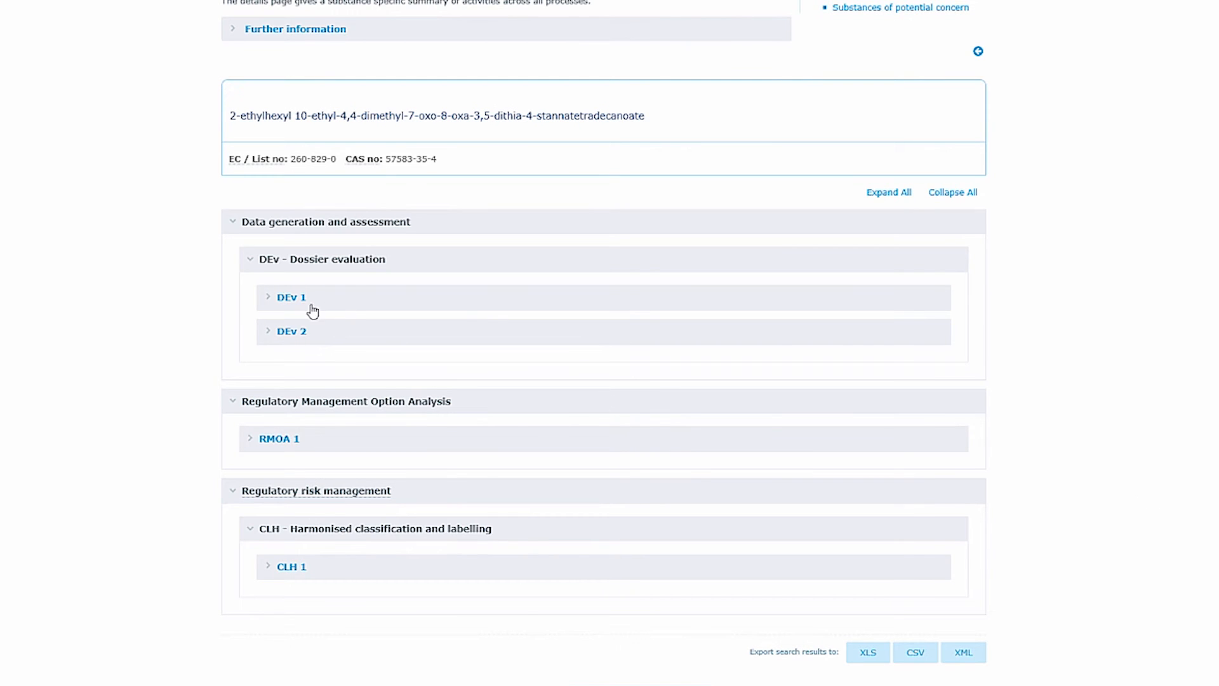
click(291, 297)
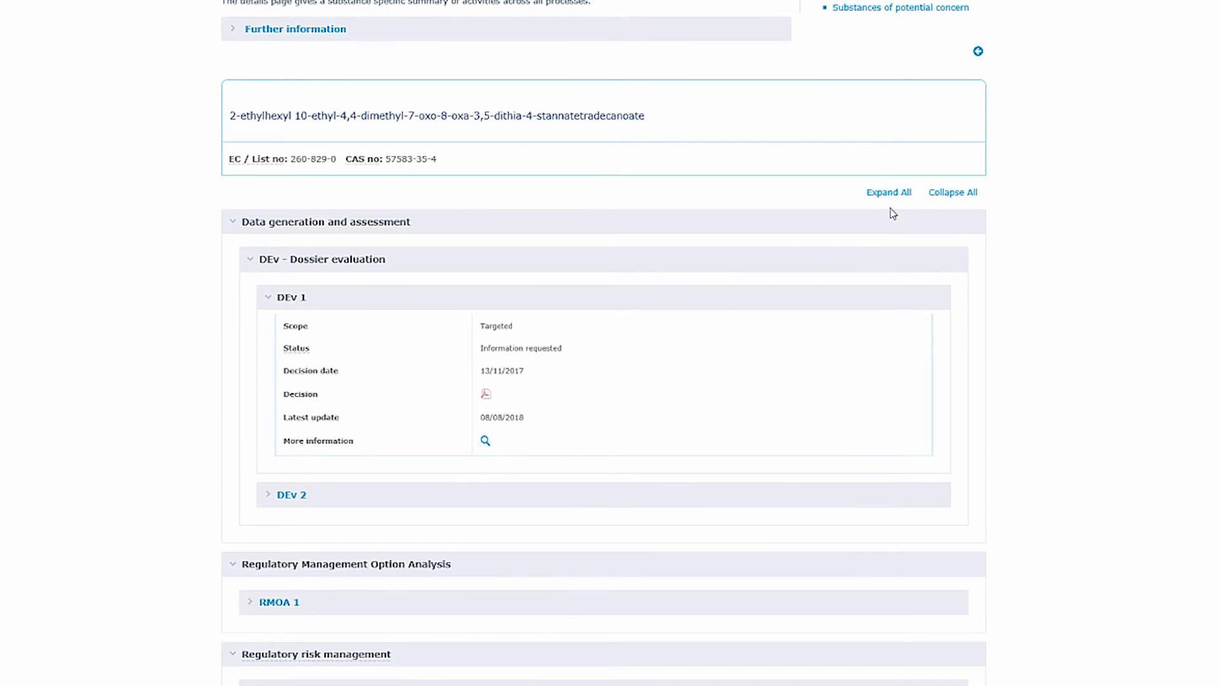
click(291, 495)
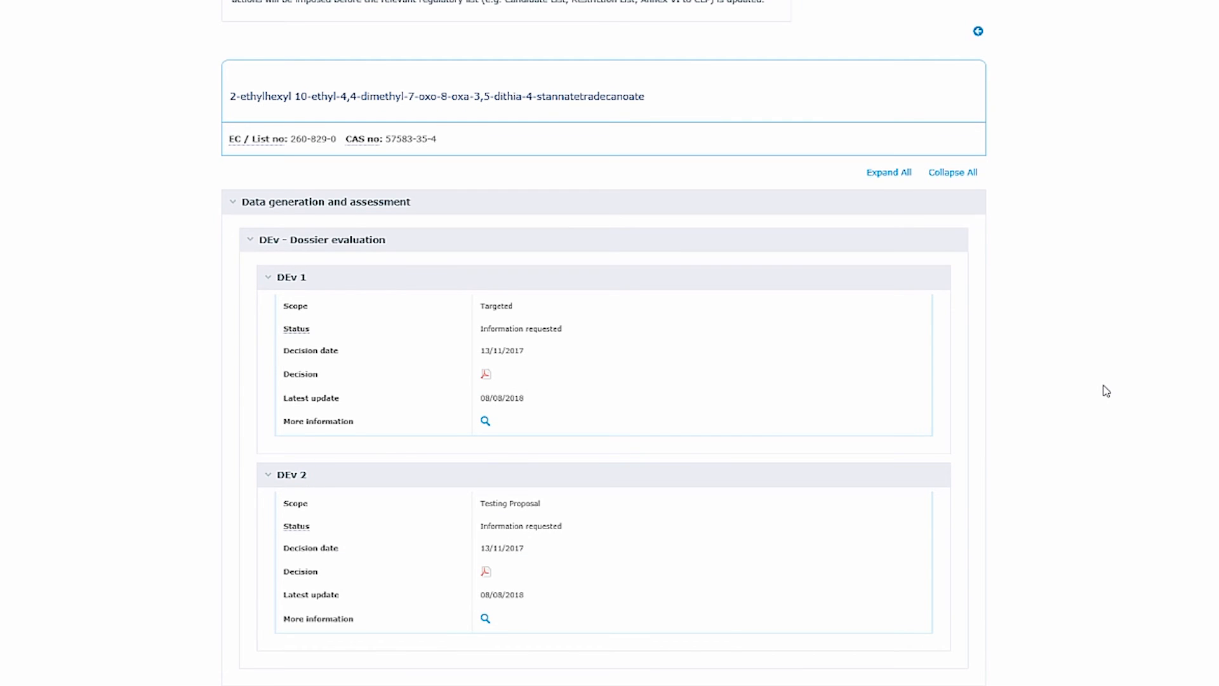
Open the DEv 1 dossier evaluation status page showing the CCH targeted decision.
scroll(down, 3)
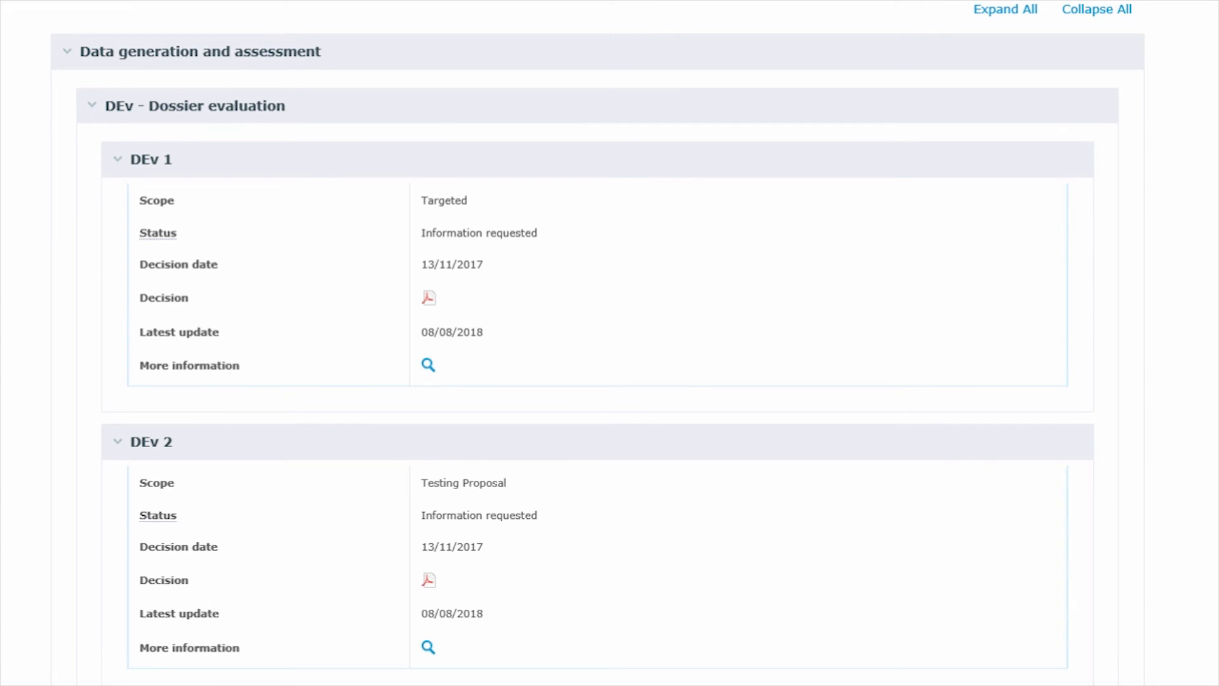
click(305, 200)
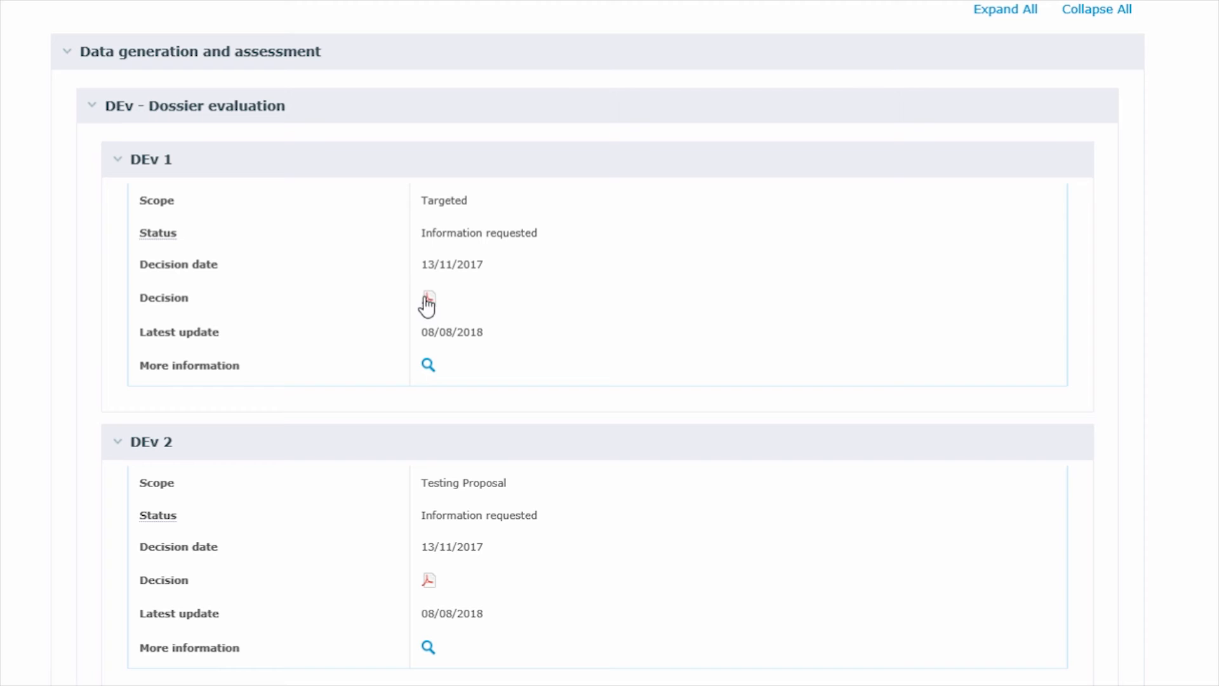
mouse_move(428, 301)
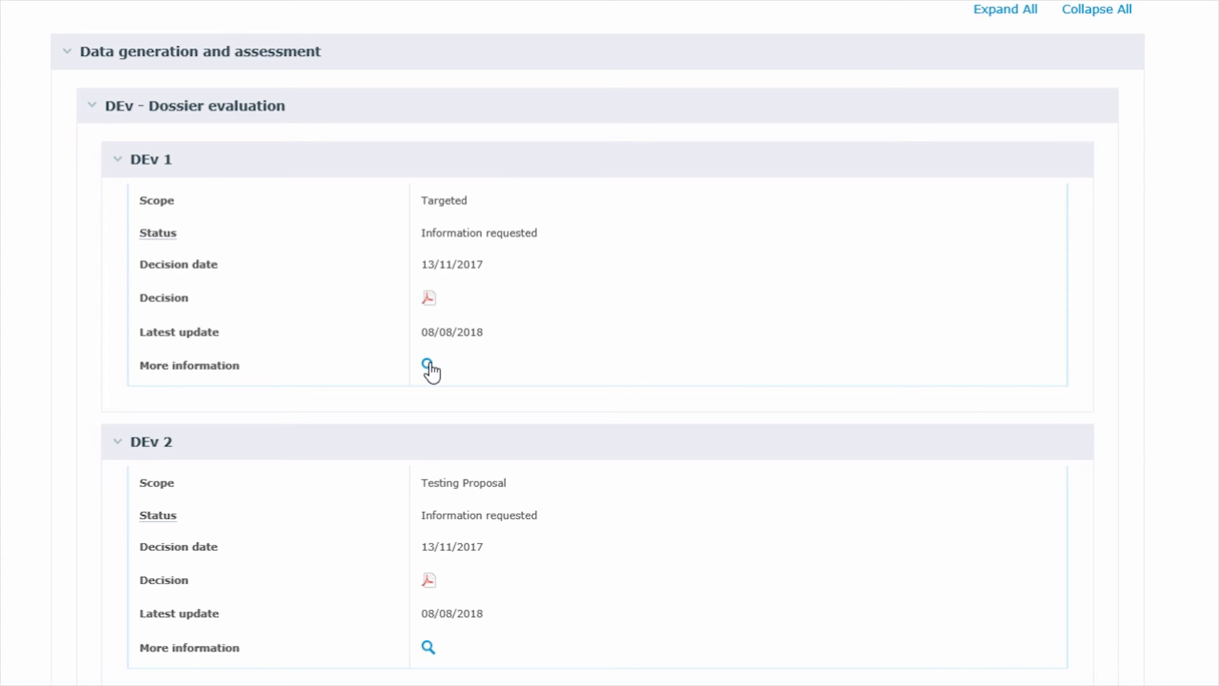
click(427, 366)
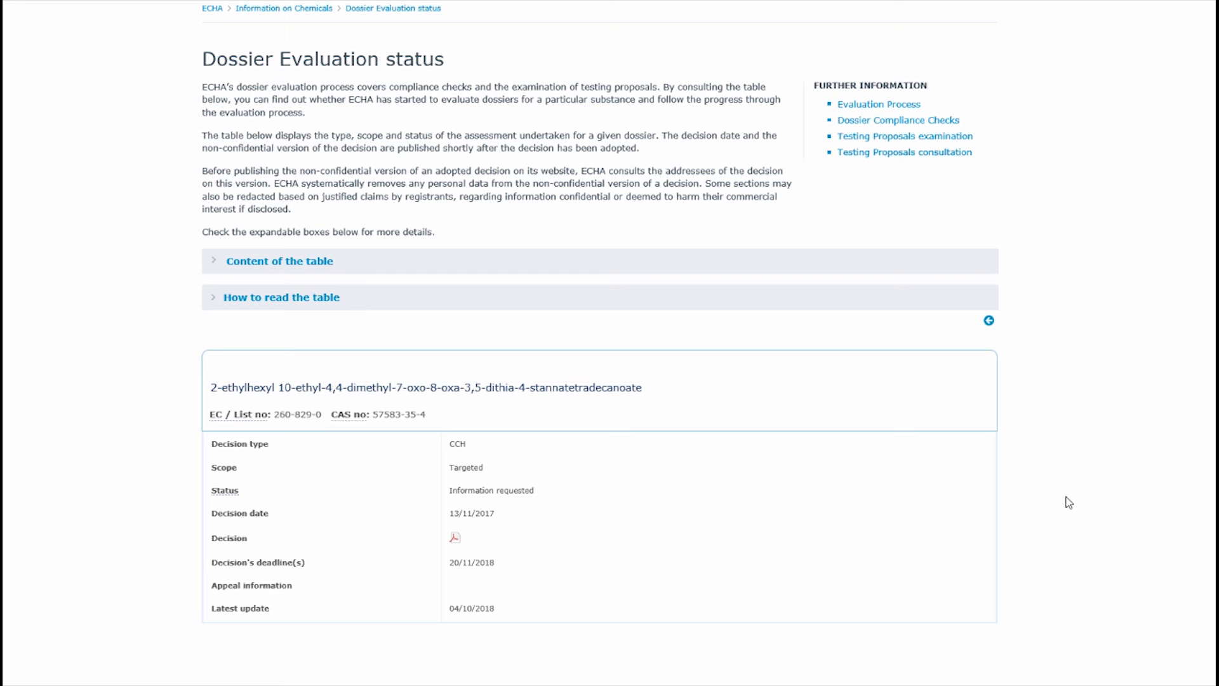
mouse_move(989, 320)
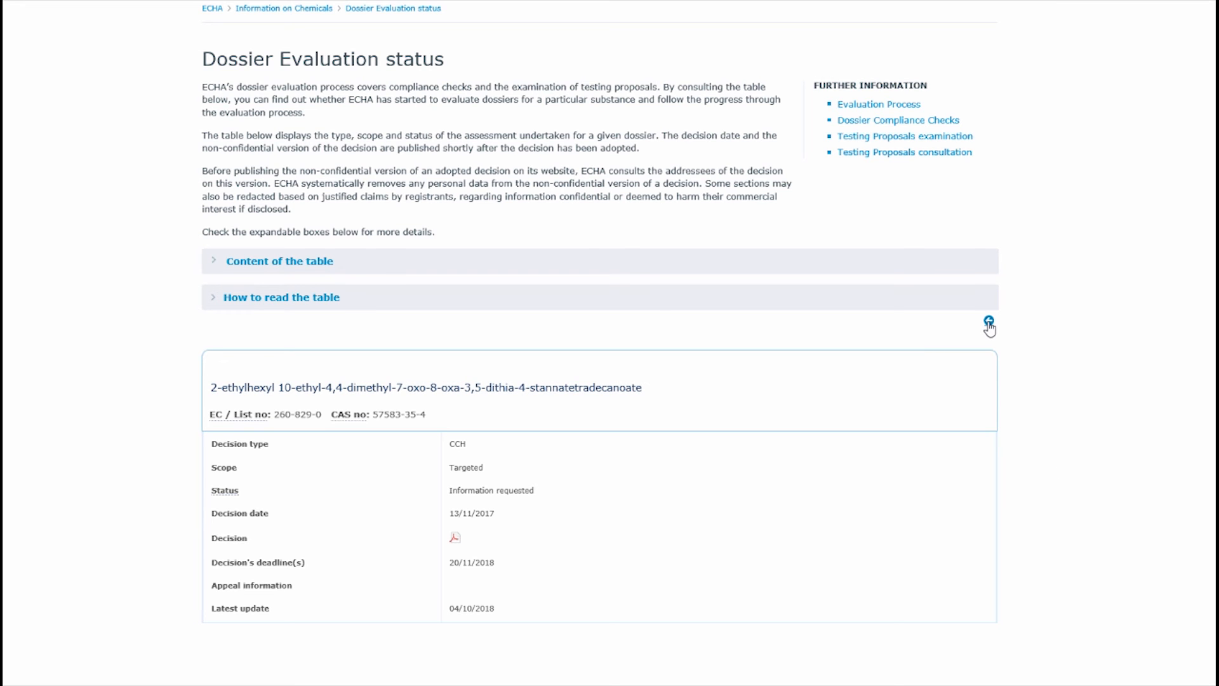
Return to the filtered PACT table showing 2 DEv, 1 RMOA and 1 CLH.
click(988, 322)
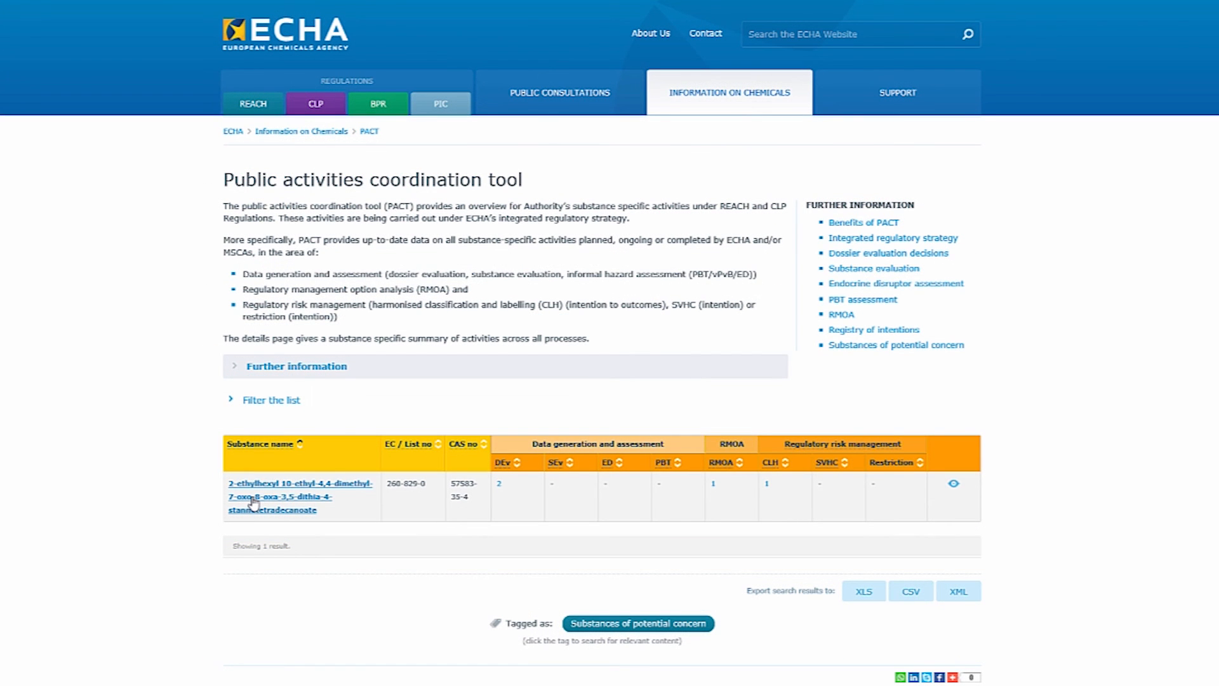
Open the tin compound's substance infocard from its name link.
click(299, 483)
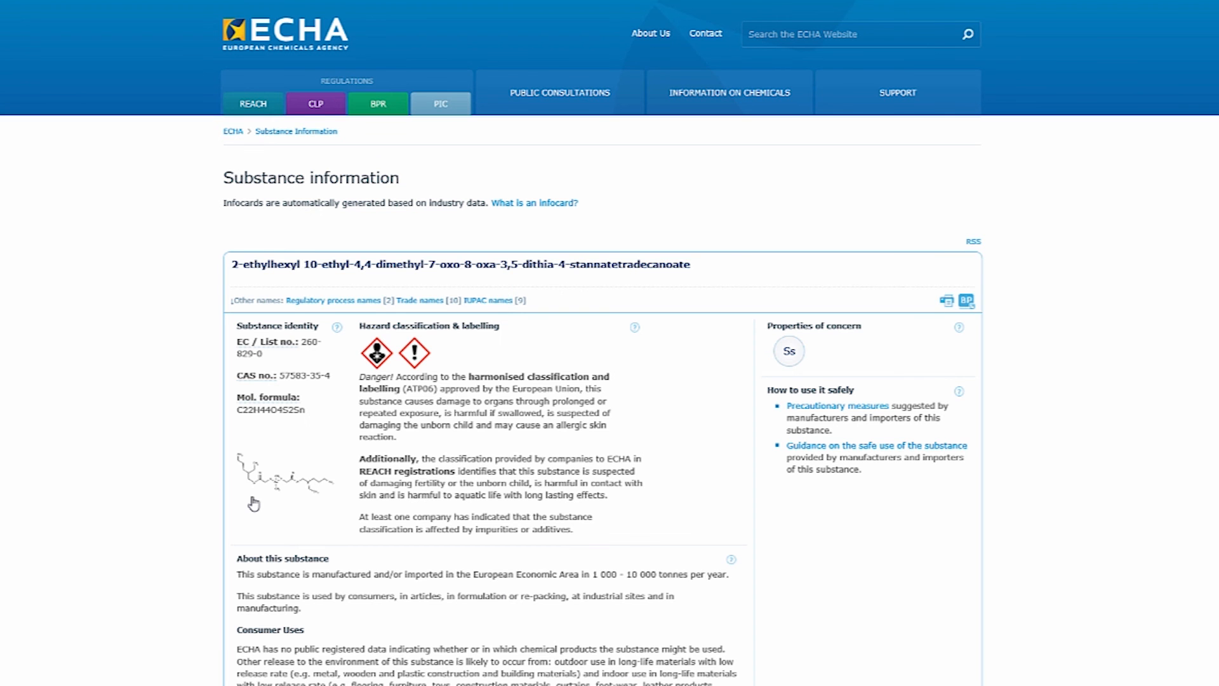